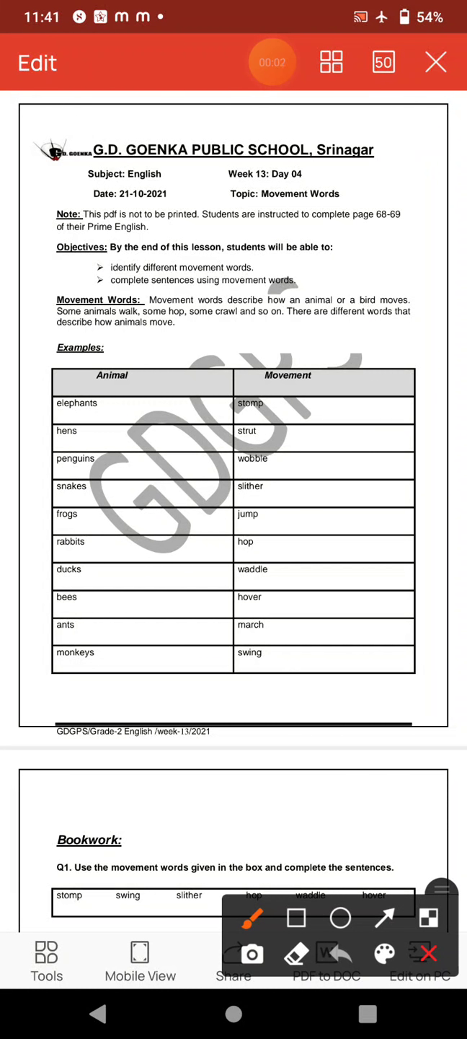
Circle the week and topic heading and scribble 'move' across the page in red
{"action": "left_click_drag", "start_coordinate": [332, 170], "coordinate": [395, 173]}
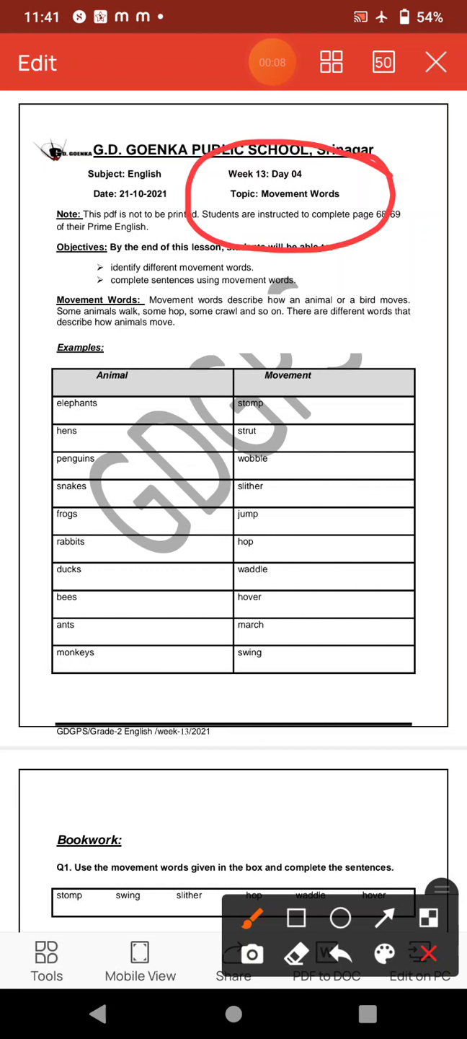
{"action": "left_click_drag", "start_coordinate": [248, 209], "coordinate": [368, 205]}
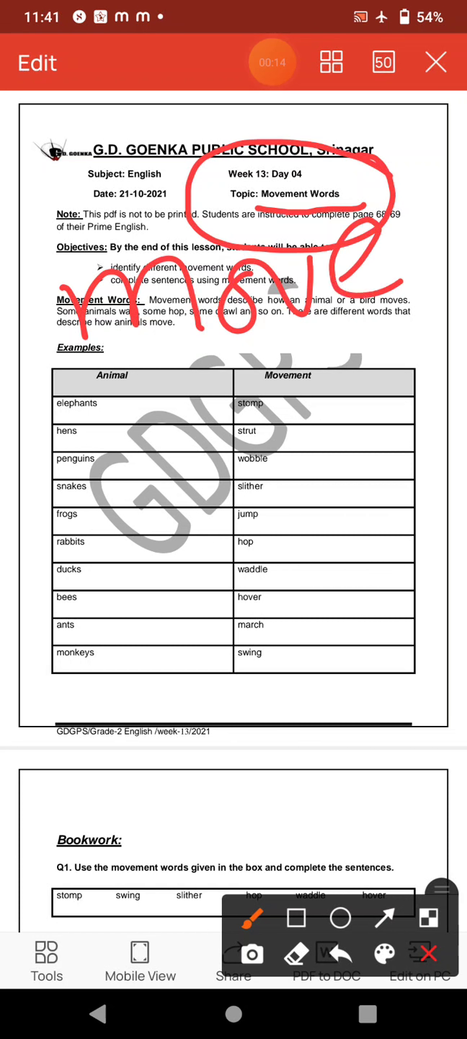
{"action": "left_click_drag", "start_coordinate": [58, 389], "coordinate": [440, 296]}
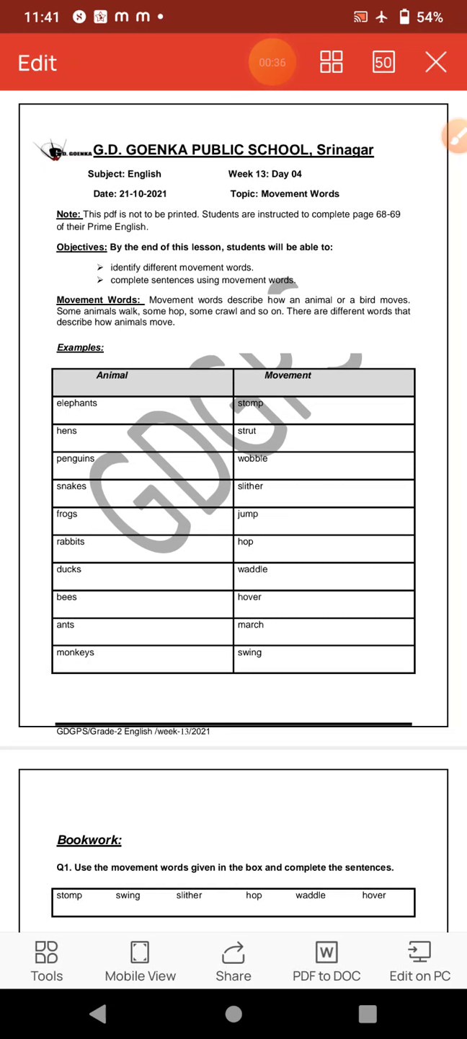
{"action": "left_click", "coordinate": [453, 137]}
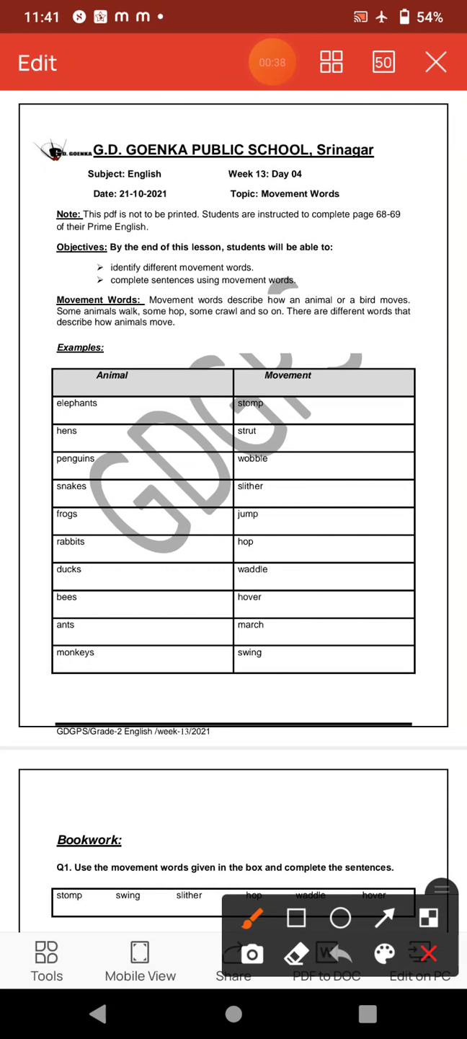
{"action": "left_click_drag", "start_coordinate": [70, 190], "coordinate": [75, 296]}
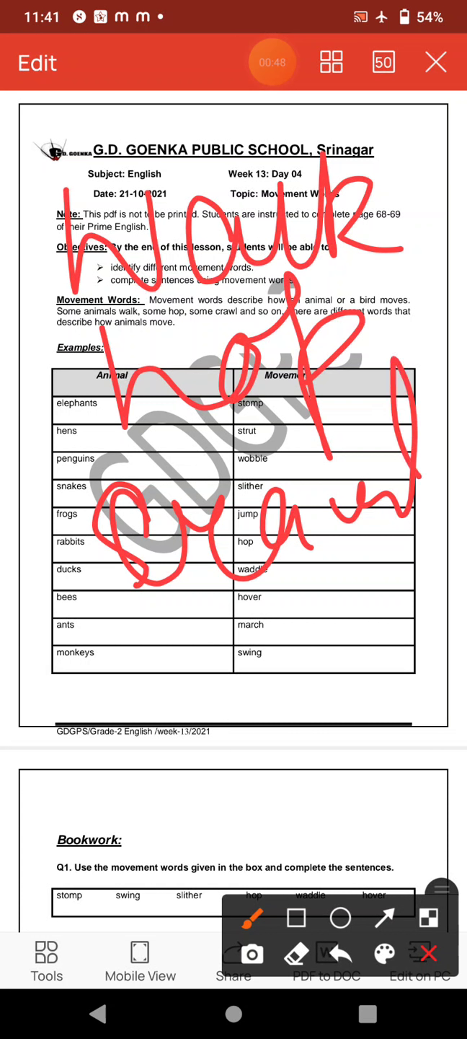
{"action": "left_click_drag", "start_coordinate": [170, 722], "coordinate": [193, 800]}
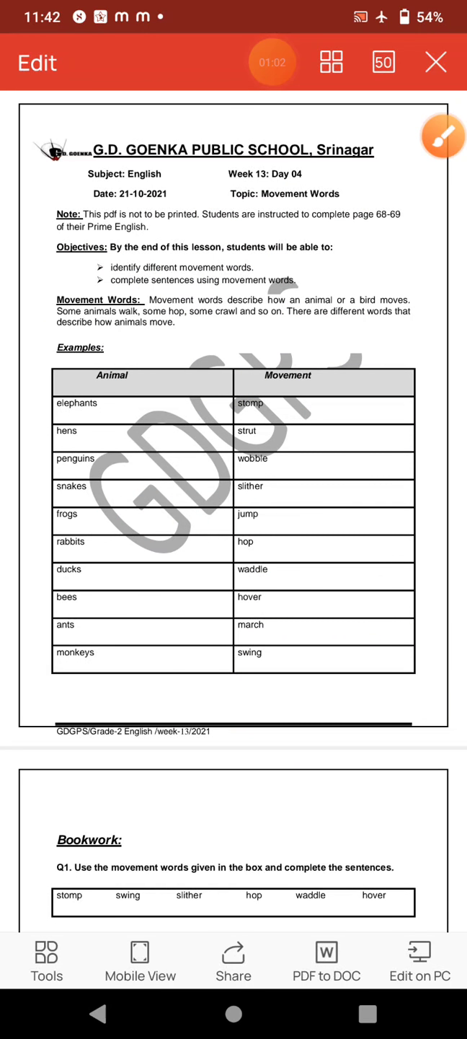
{"action": "left_click", "coordinate": [442, 136]}
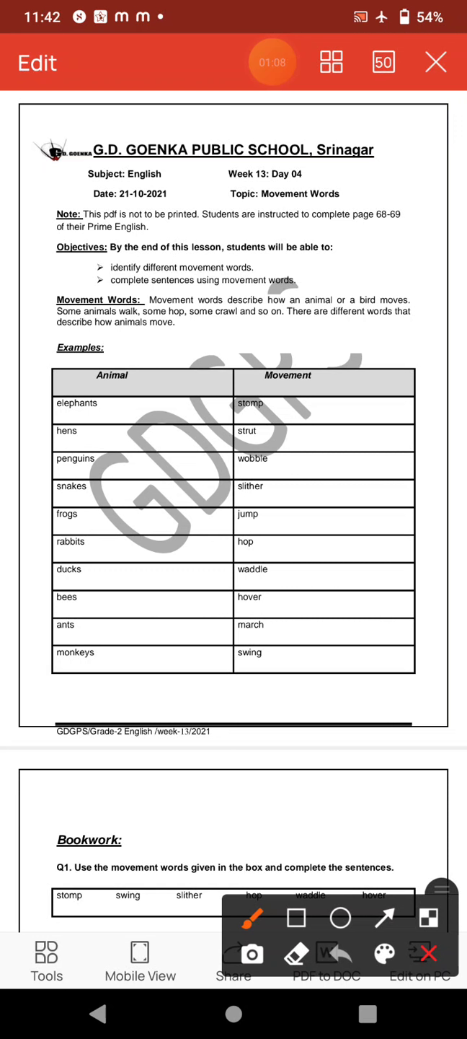
{"action": "left_click_drag", "start_coordinate": [121, 345], "coordinate": [234, 296]}
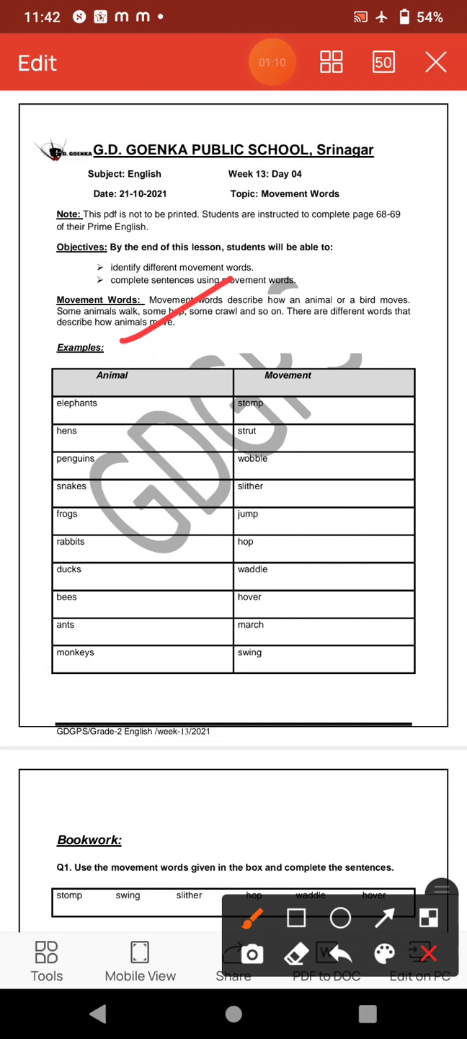
{"action": "left_click_drag", "start_coordinate": [127, 407], "coordinate": [161, 401]}
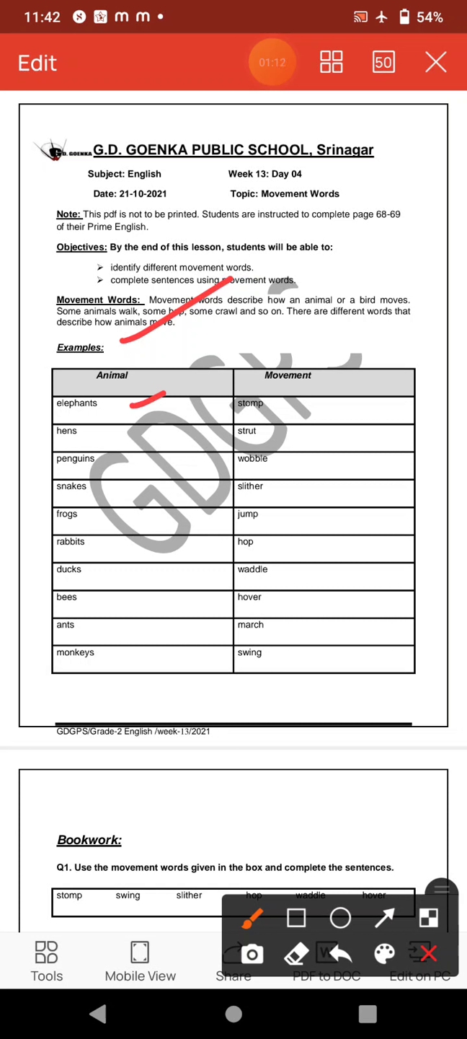
{"action": "left_click_drag", "start_coordinate": [273, 418], "coordinate": [382, 358]}
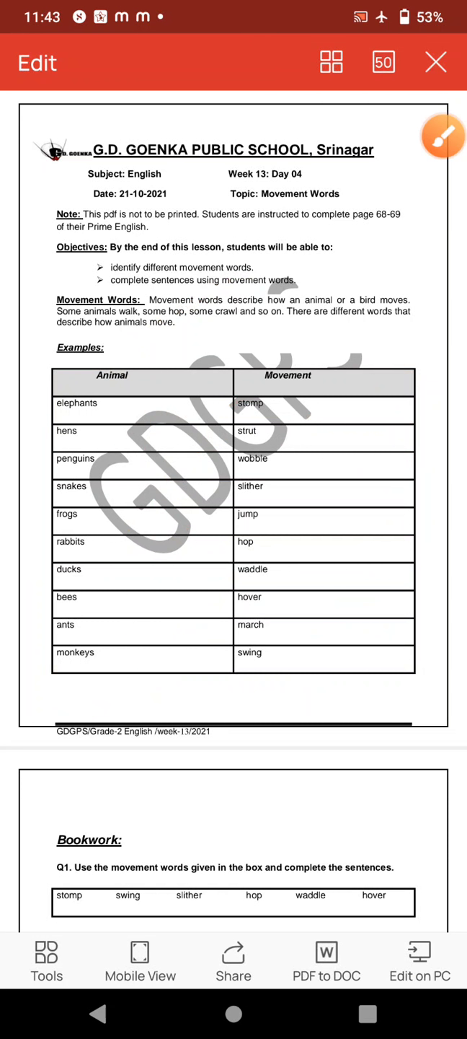
{"action": "left_click_drag", "start_coordinate": [425, 572], "coordinate": [421, 696]}
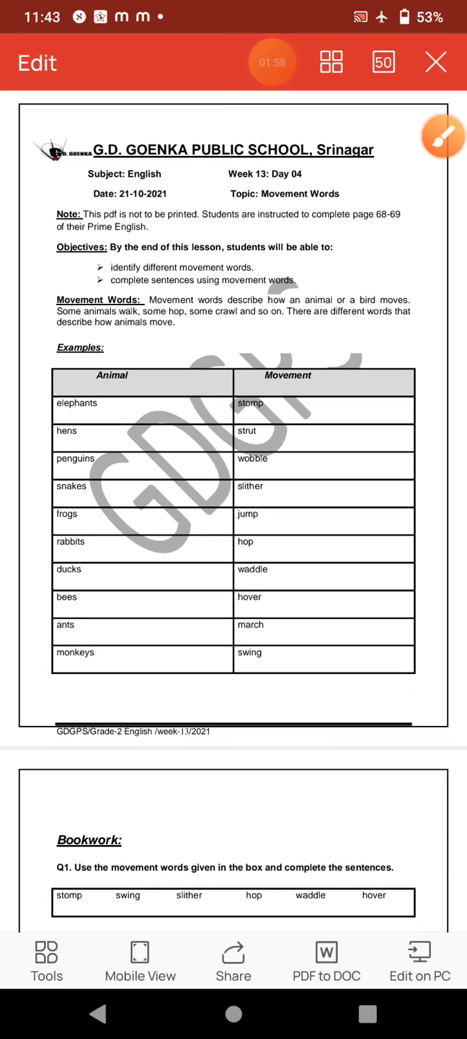
{"action": "scroll", "scroll_direction": "down", "scroll_amount": 3}
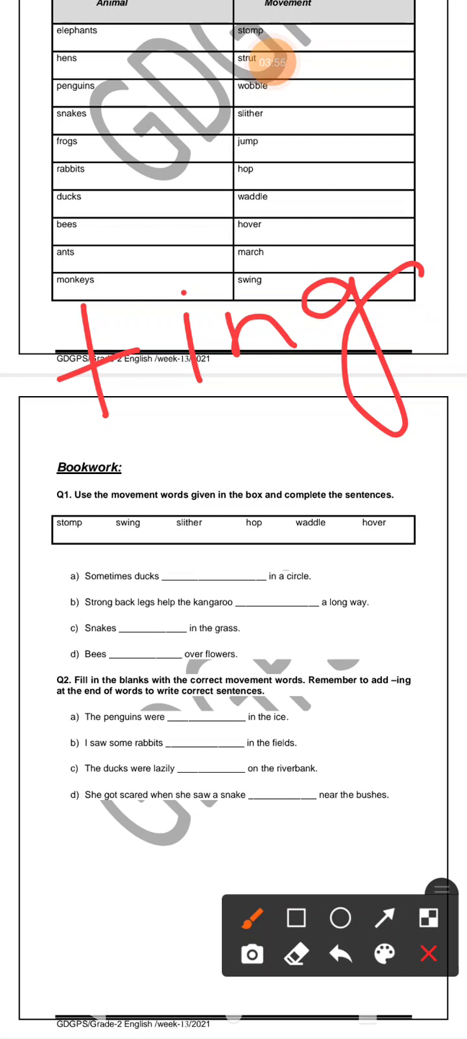
Circle 'wobble' in the table, write it over the Q1 box, and underline '+ing' in red
{"action": "left_click_drag", "start_coordinate": [29, 743], "coordinate": [93, 727]}
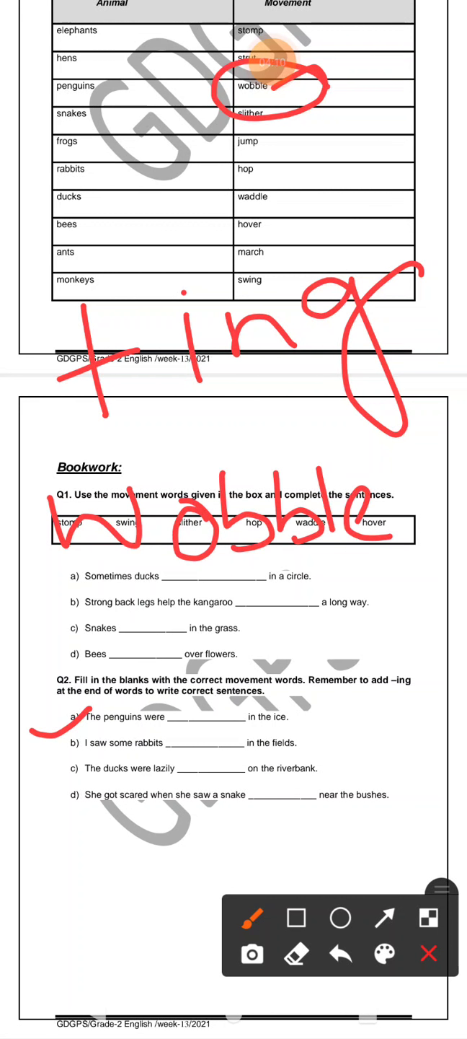
{"action": "left_click_drag", "start_coordinate": [51, 459], "coordinate": [433, 361]}
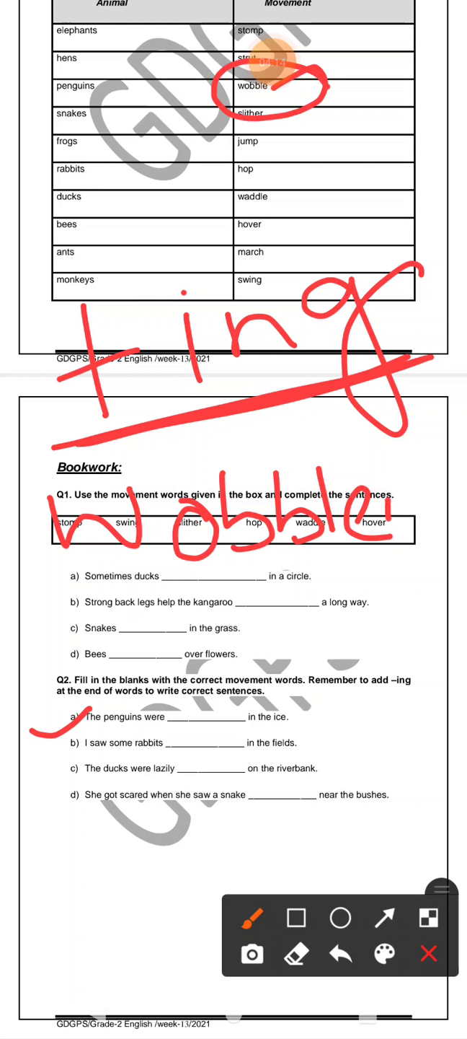